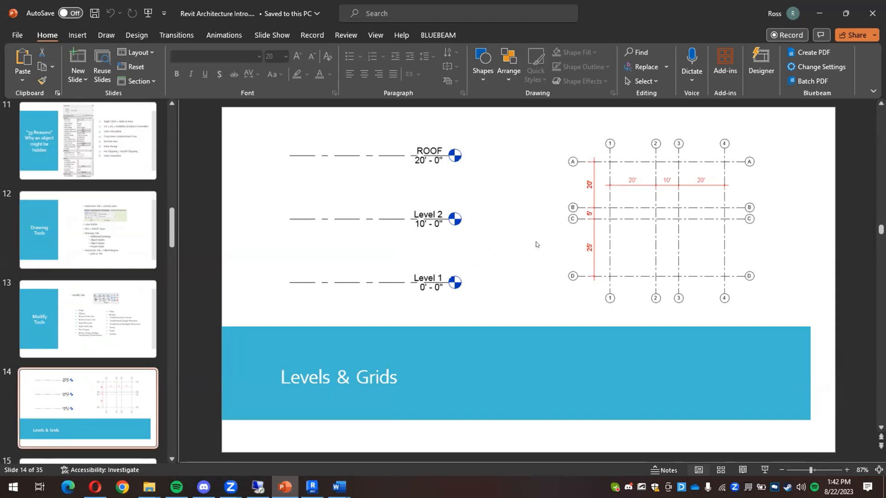
mouse_move(624, 191)
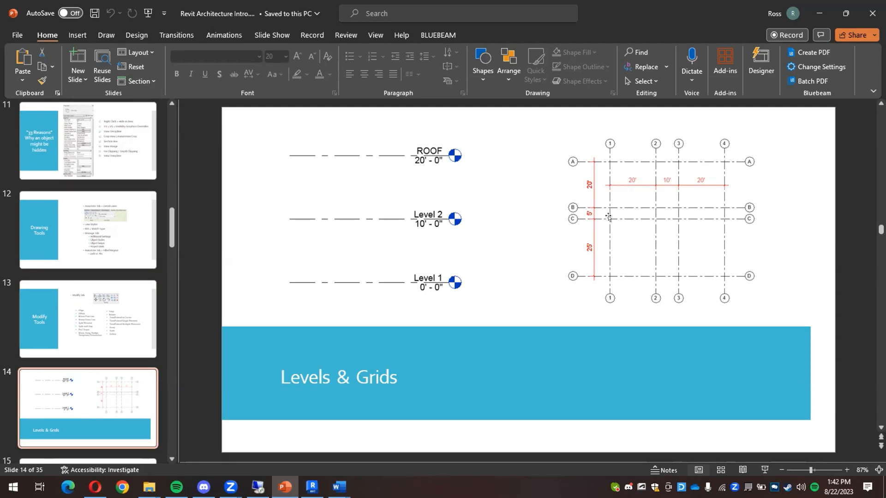
mouse_move(644, 178)
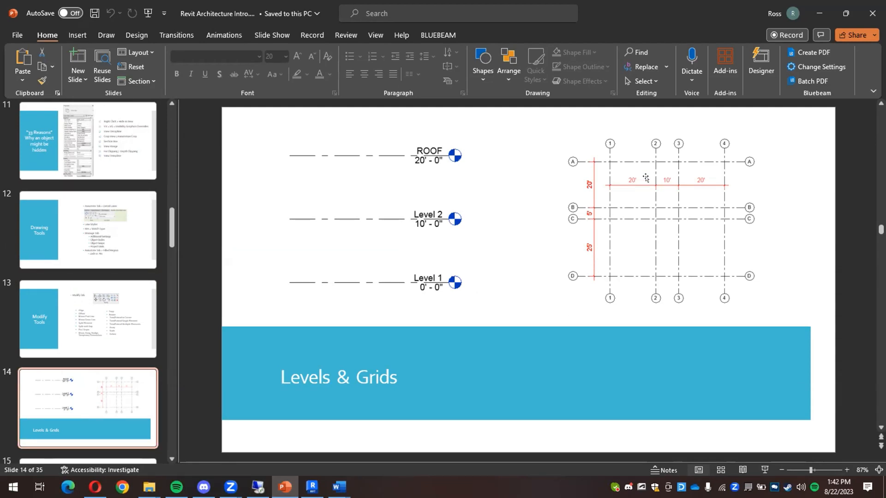
mouse_move(675, 177)
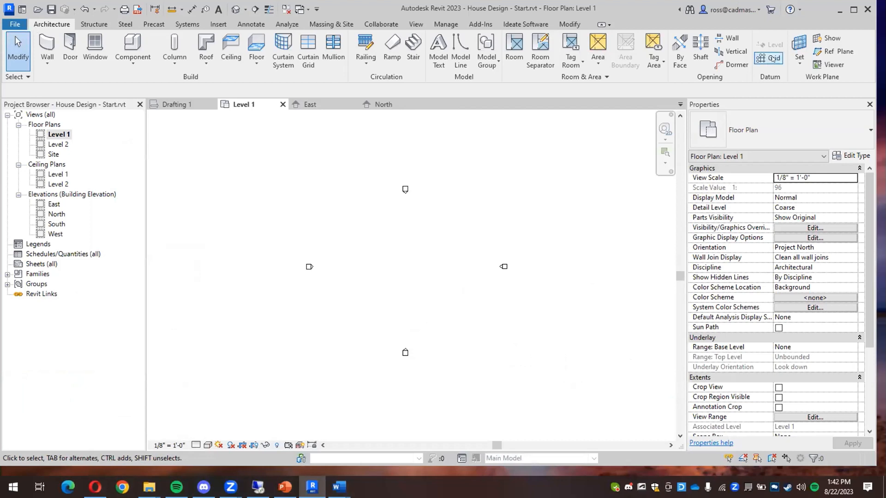
mouse_move(768, 58)
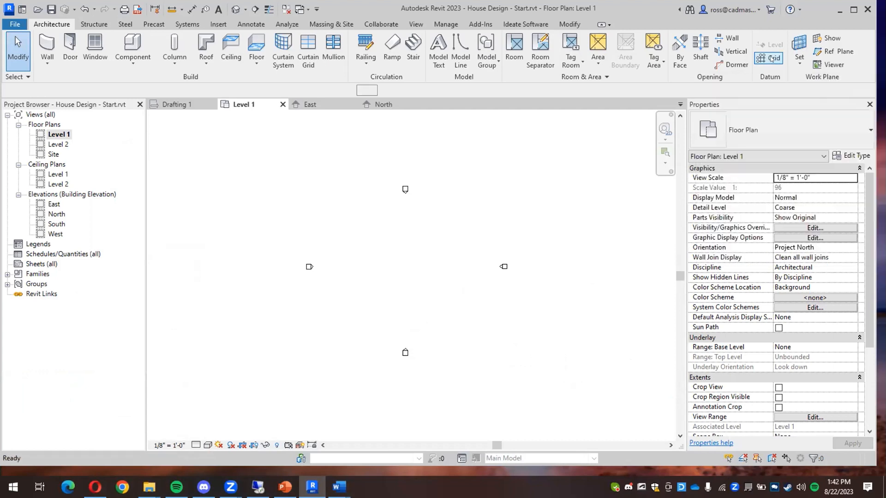
Draw vertical grid 1 on the Level 1 plan with bubbles shown at both ends
click(768, 51)
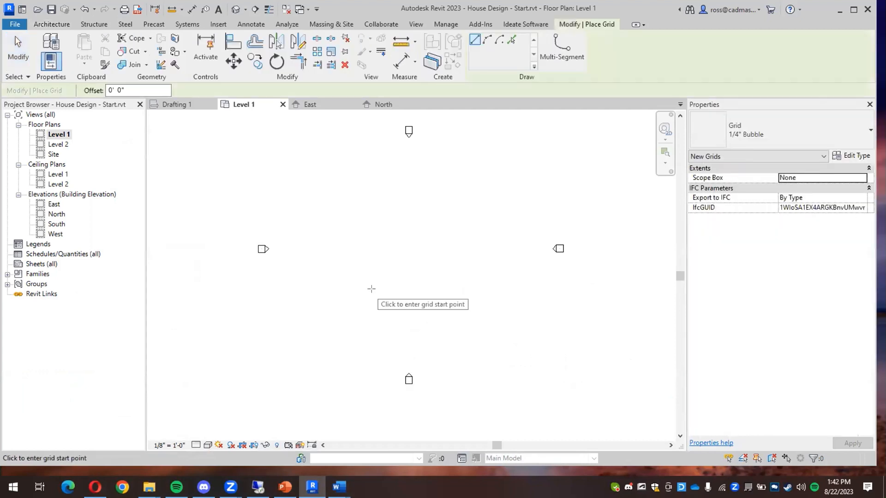
mouse_move(345, 288)
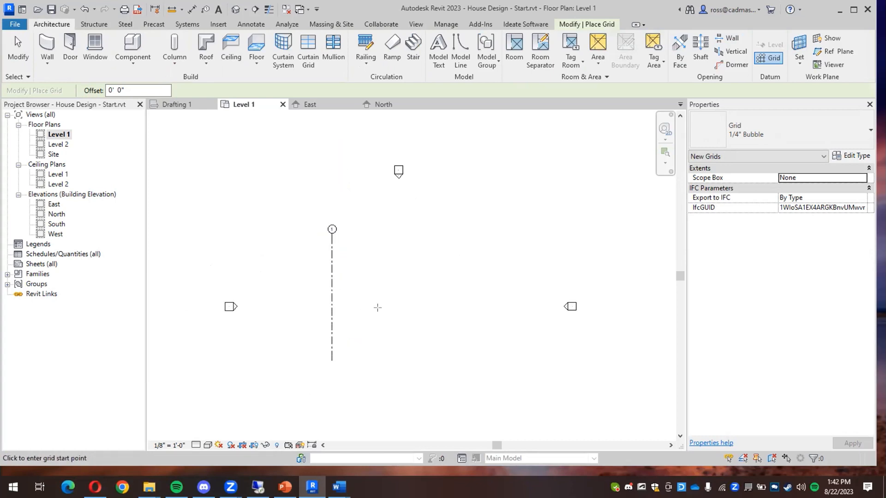
mouse_move(363, 245)
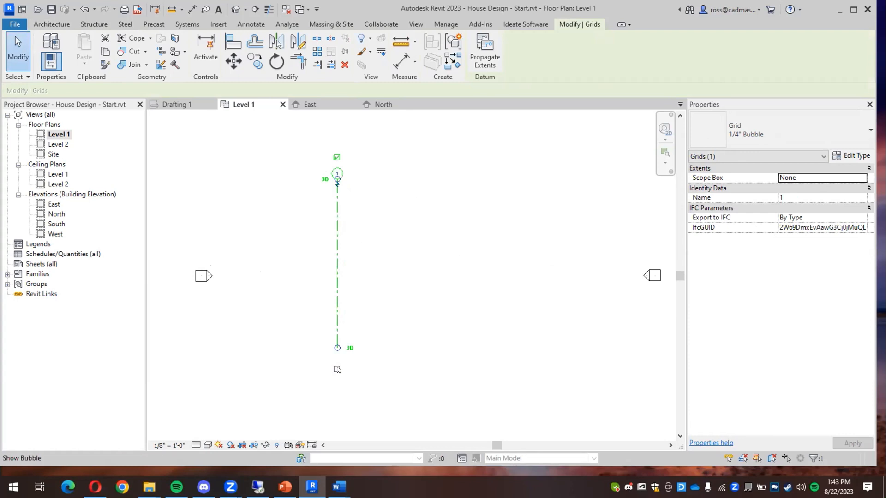
click(496, 323)
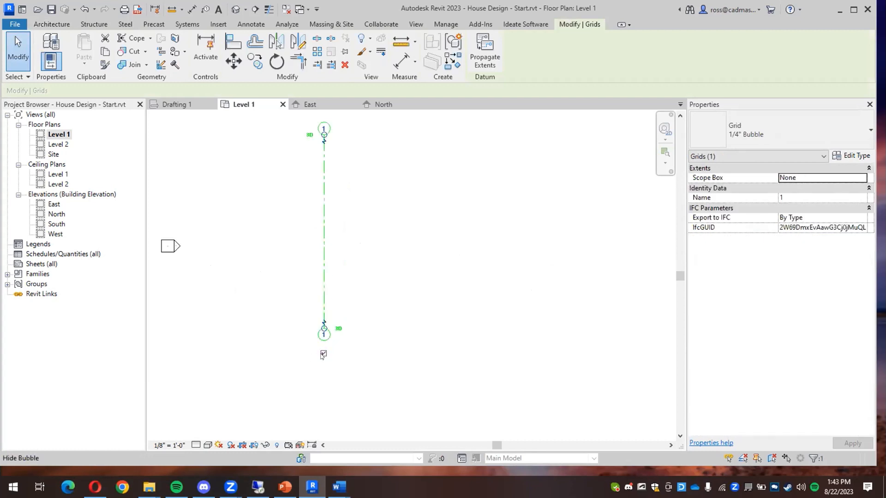
click(323, 335)
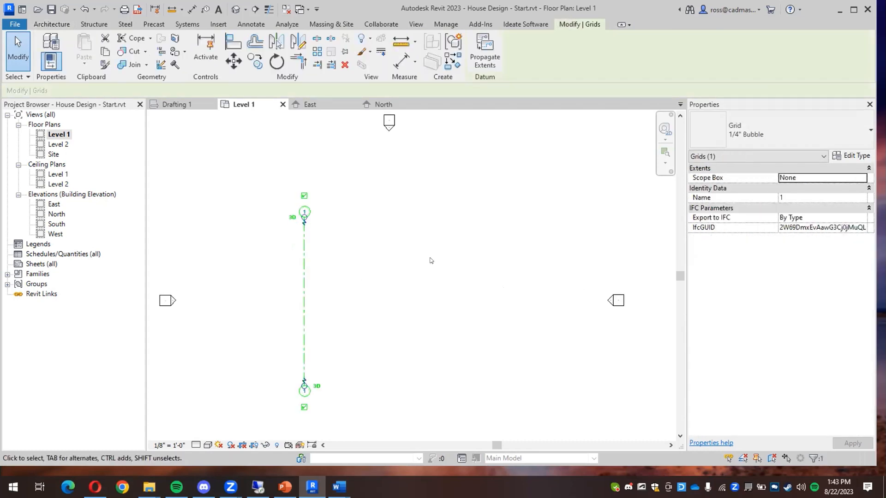
mouse_move(254, 61)
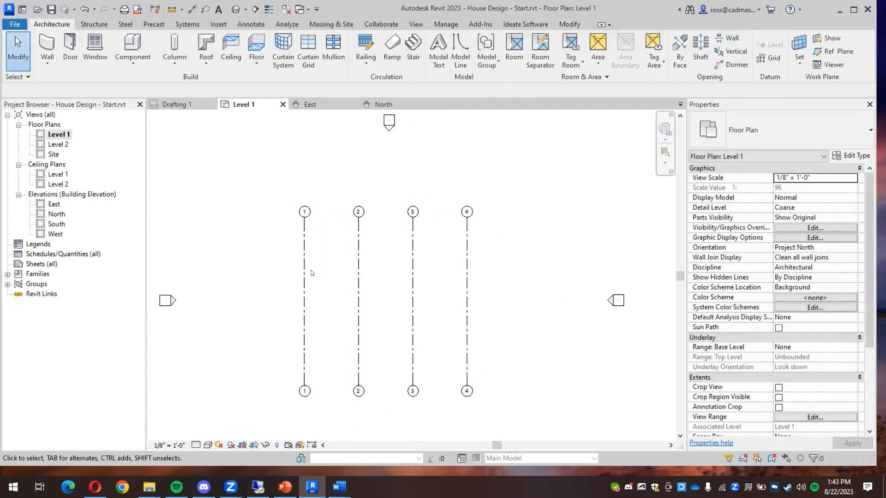
mouse_move(535, 171)
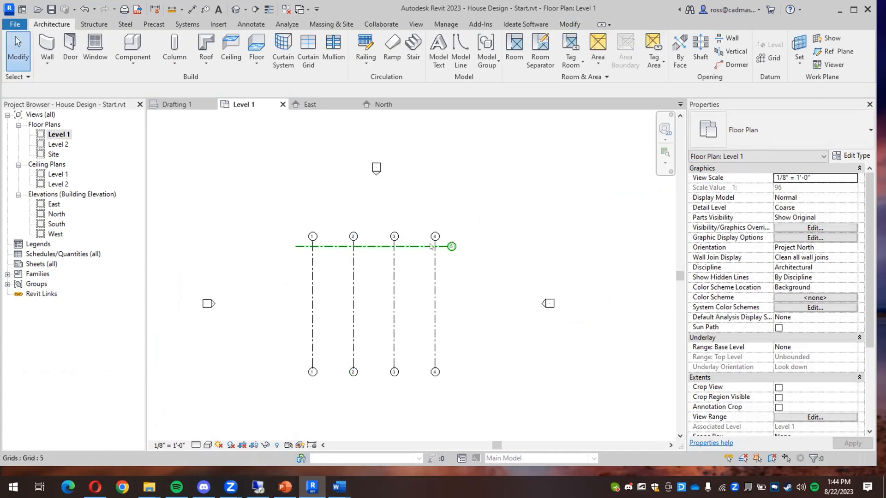
Draw a horizontal grid above the vertical grids, rename it A, and show its left bubble
click(450, 246)
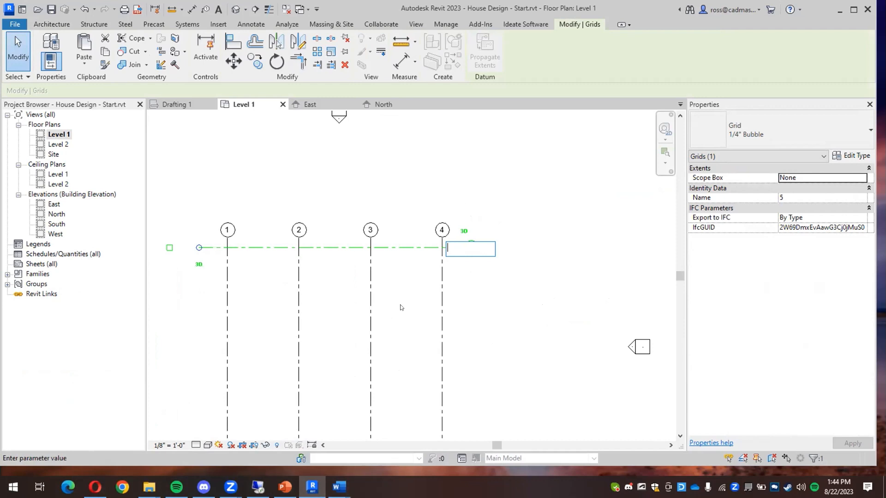
text(A)
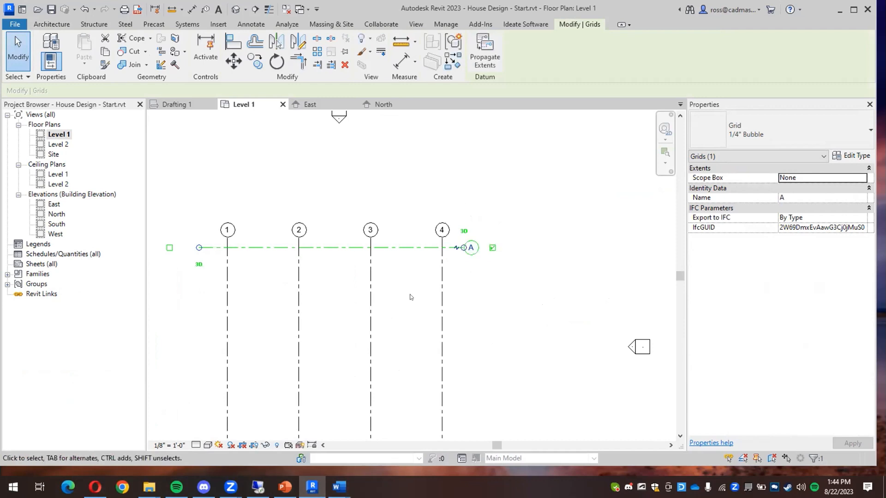
mouse_move(157, 245)
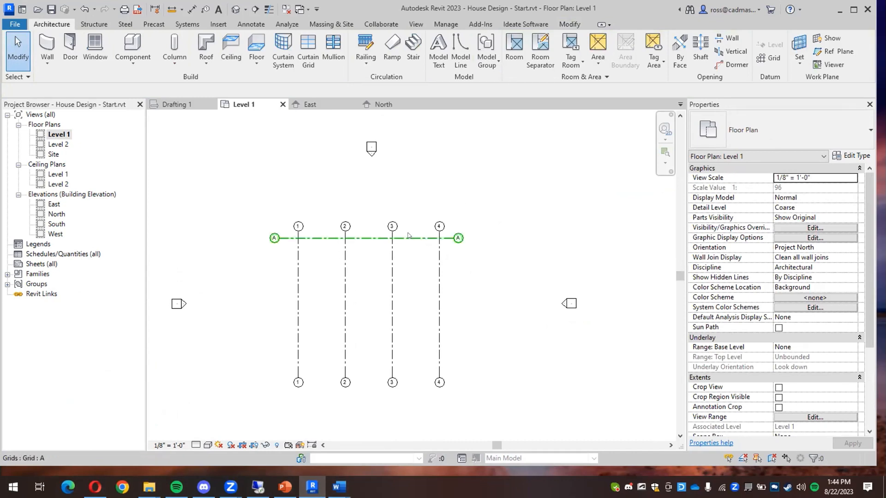
click(404, 325)
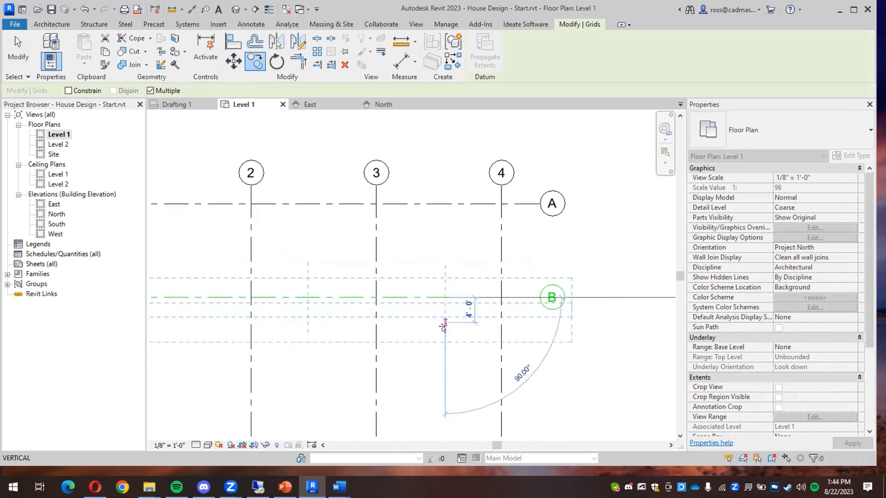
Copy grid A downward at an offset of 5 to create grid B
text(5)
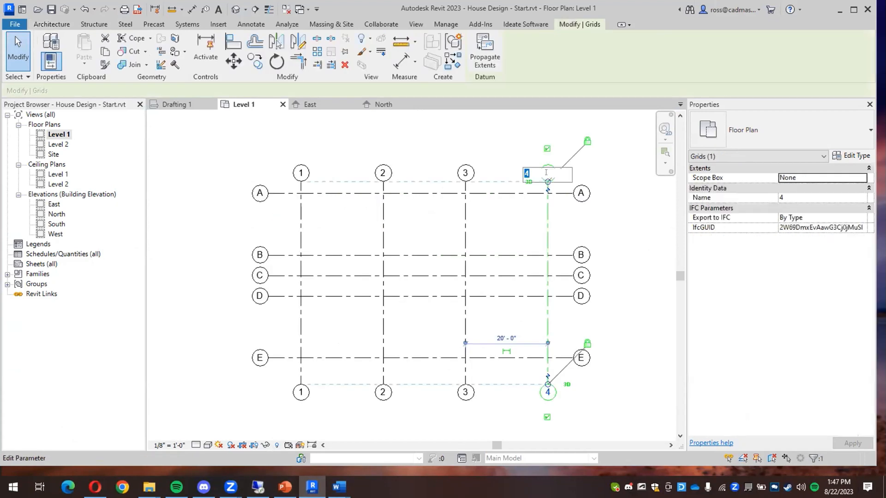
Rename the rightmost grid 6, move grid 2 toward grid 1, and renumber the middle grid 3
text(6)
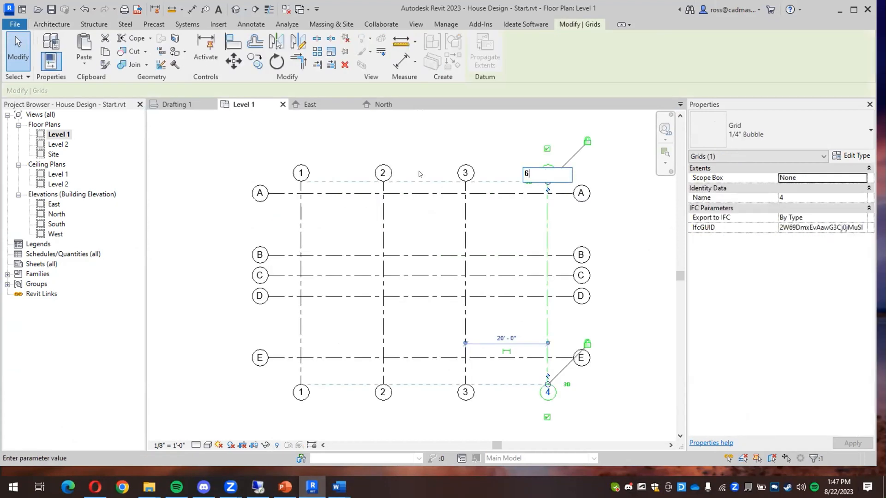
key(Enter)
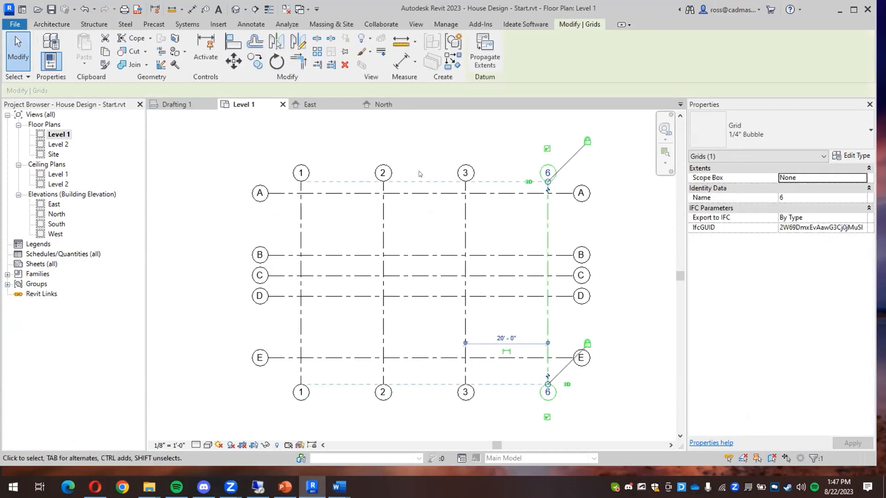
click(465, 173)
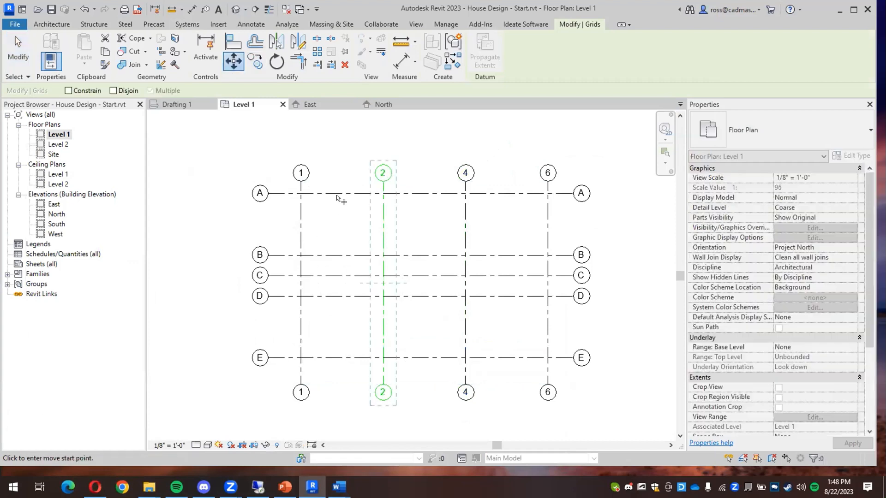
click(339, 204)
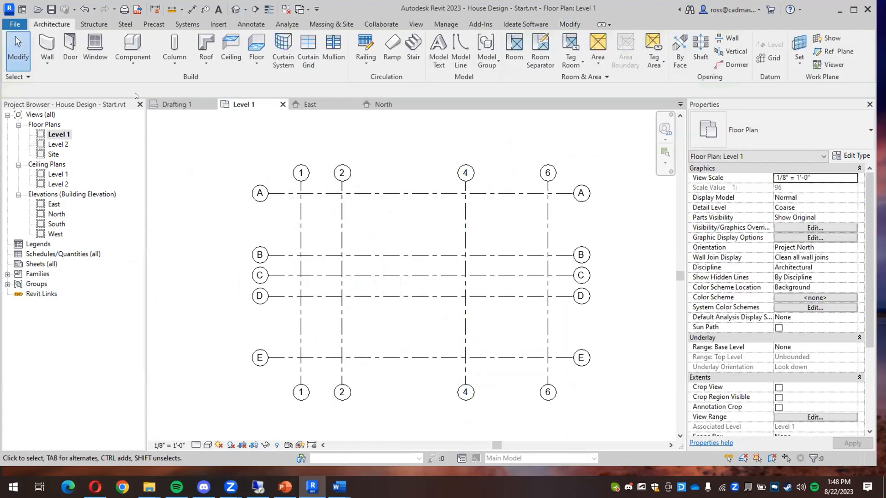
mouse_move(382, 181)
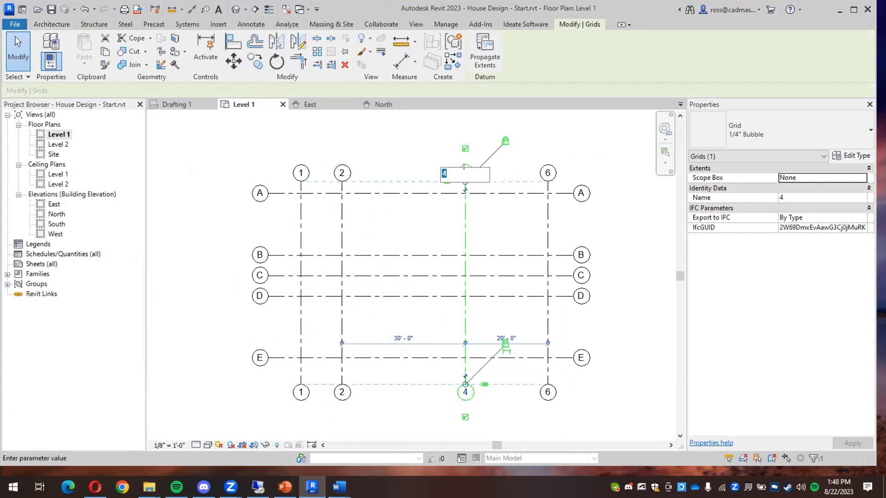
text(3)
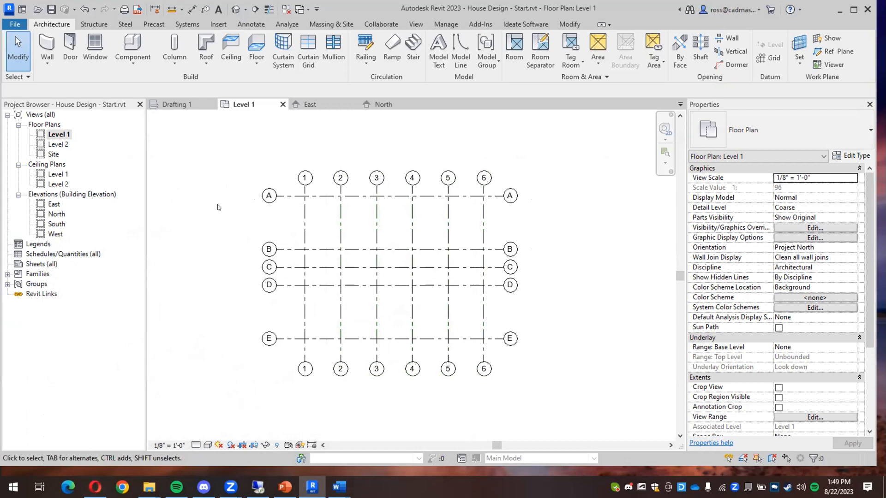
mouse_move(392, 220)
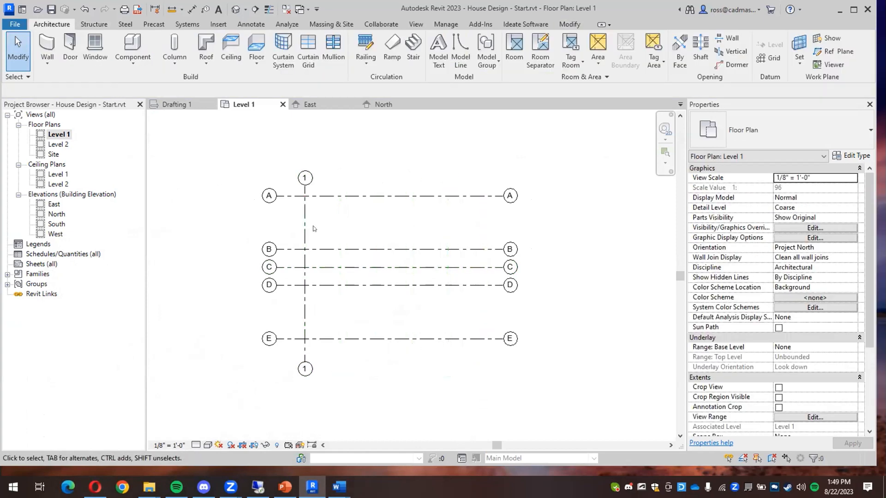
Place new grid 2 ten feet right of grid 1, then copy it into grids 3–6
click(304, 215)
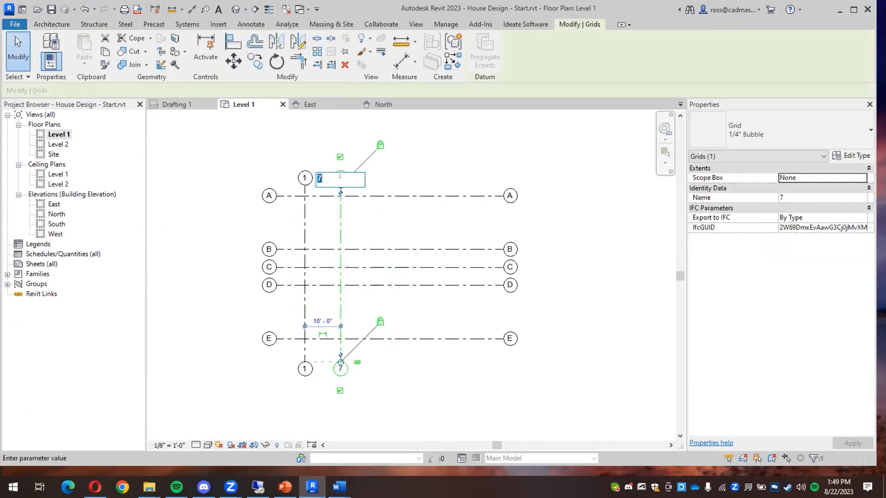
text(2)
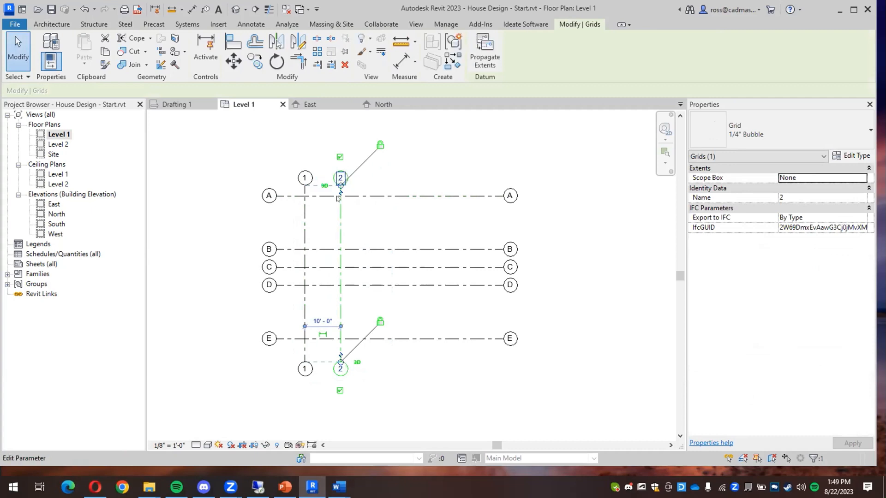
click(330, 207)
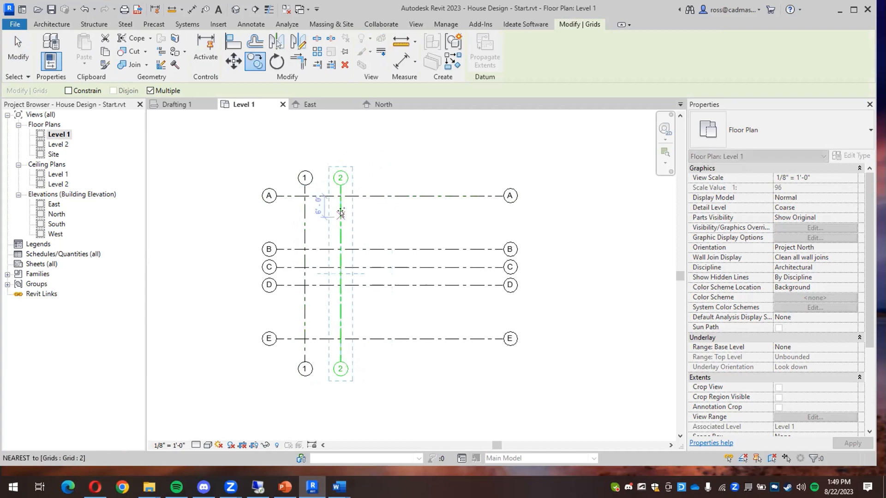
drag(340, 214, 376, 214)
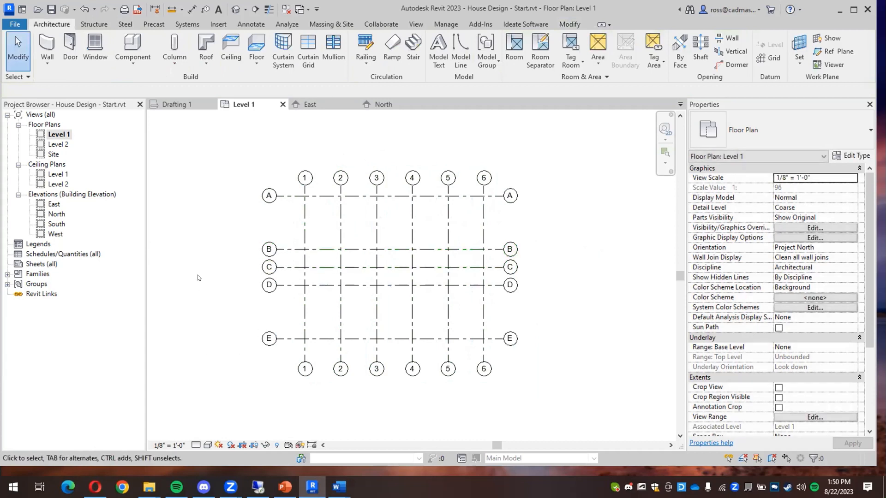
mouse_move(205, 270)
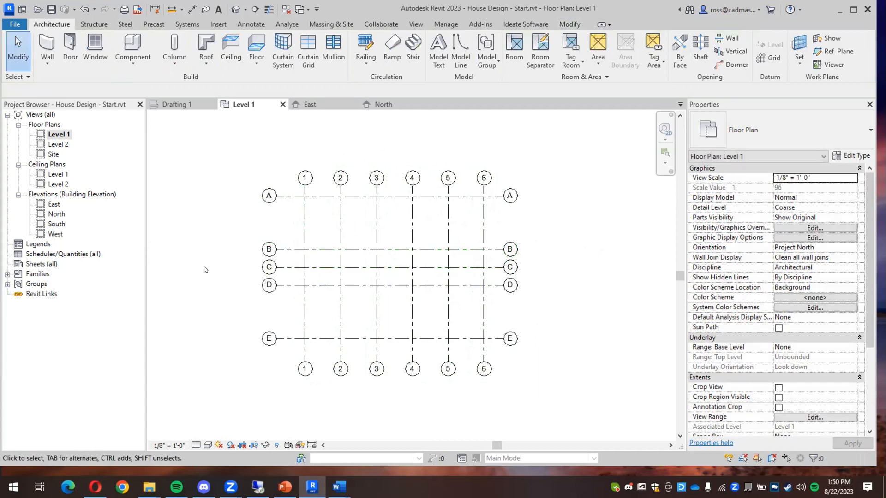
Add grid 4.1 midway between grids 4 and 5, extending past the other grids
click(95, 486)
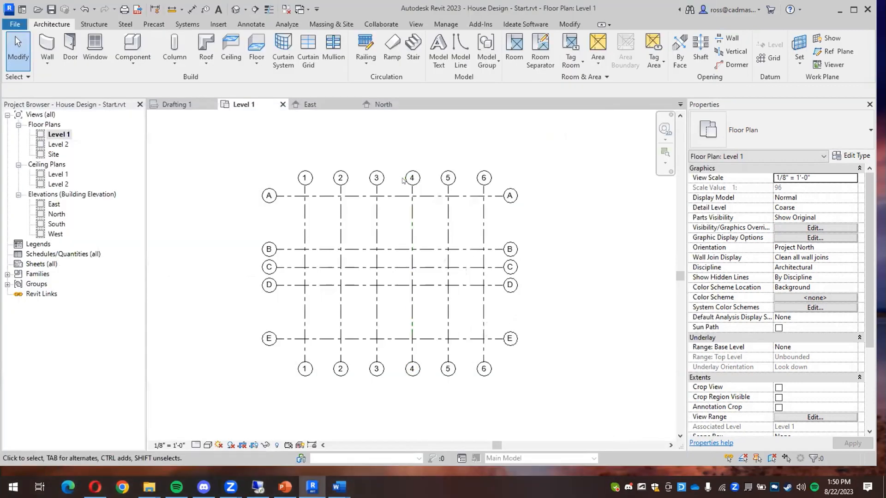
click(412, 178)
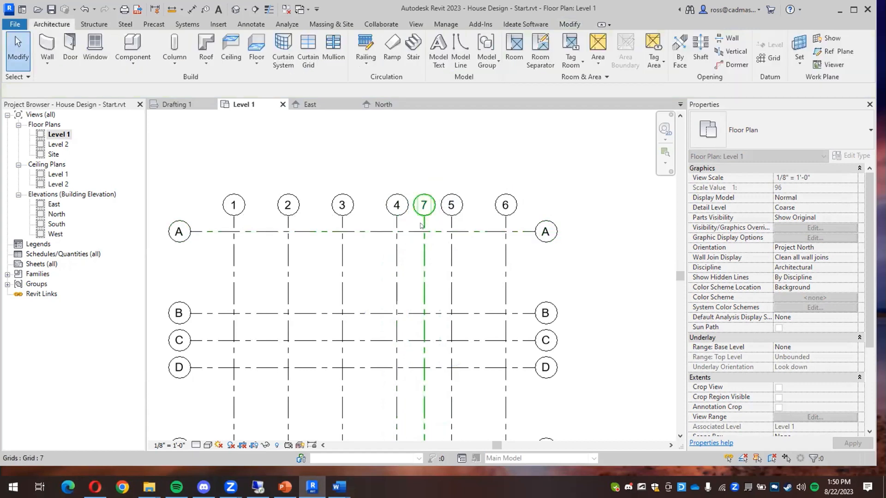
click(423, 205)
text(4.1)
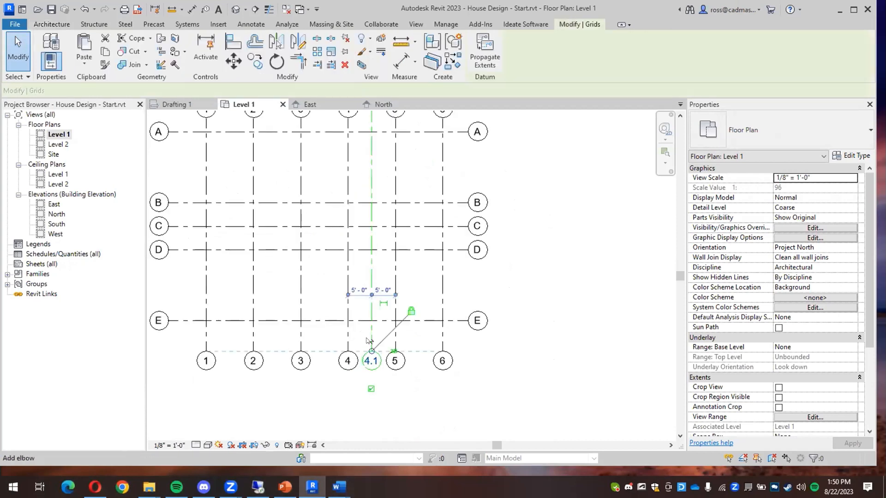
click(371, 360)
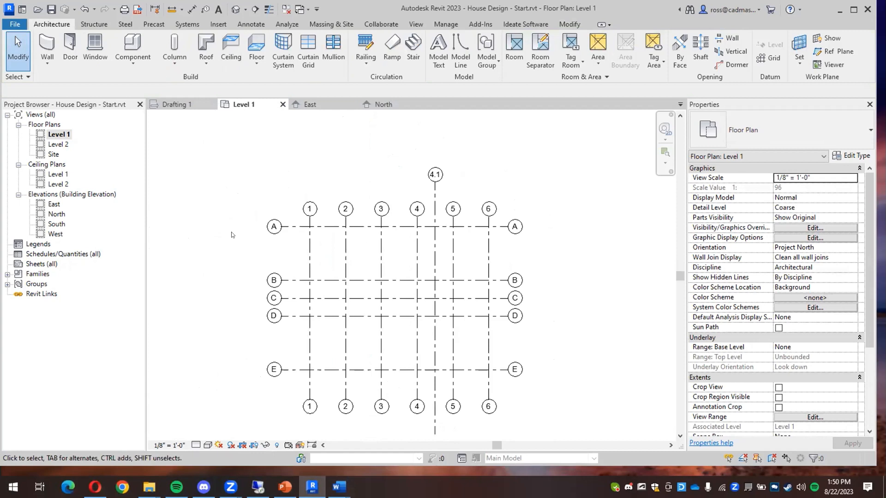
scroll(down, 3)
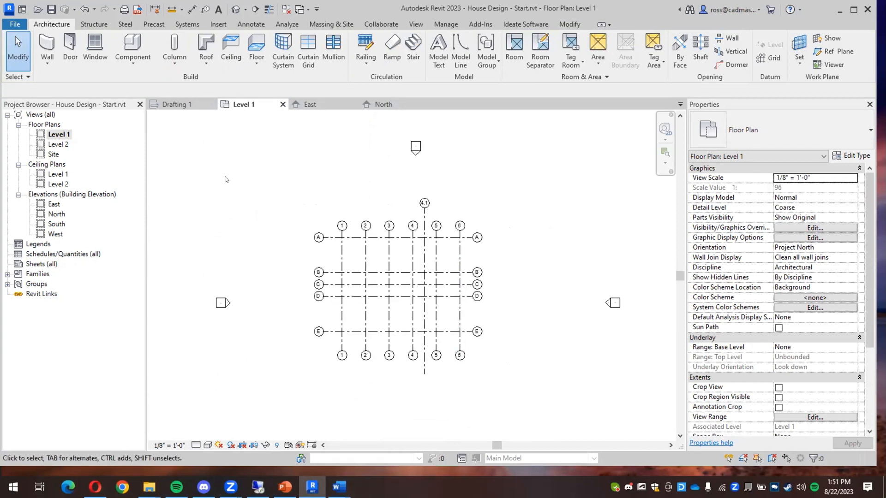